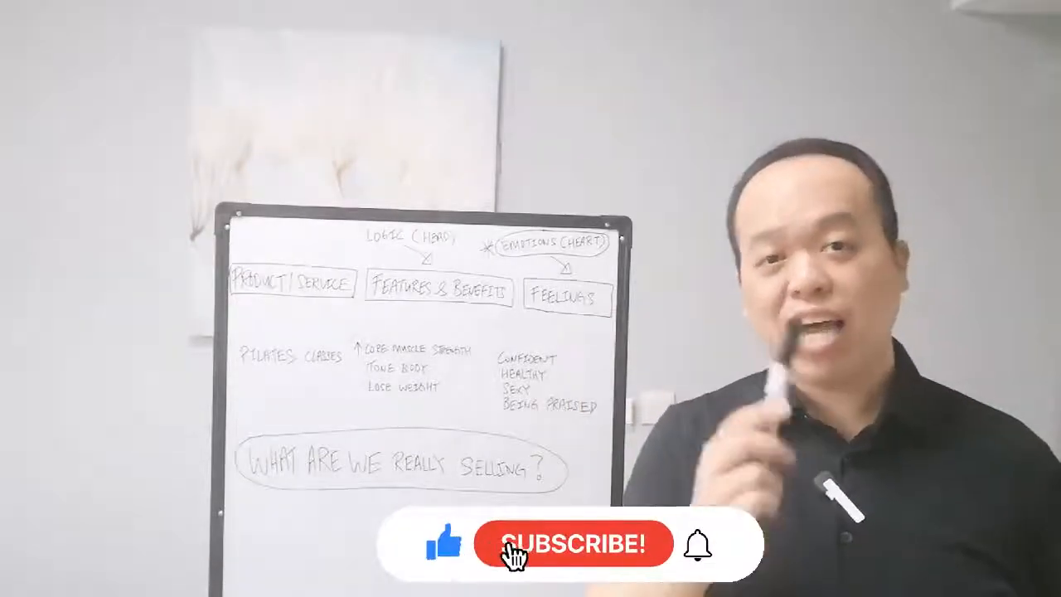
left_click(572, 543)
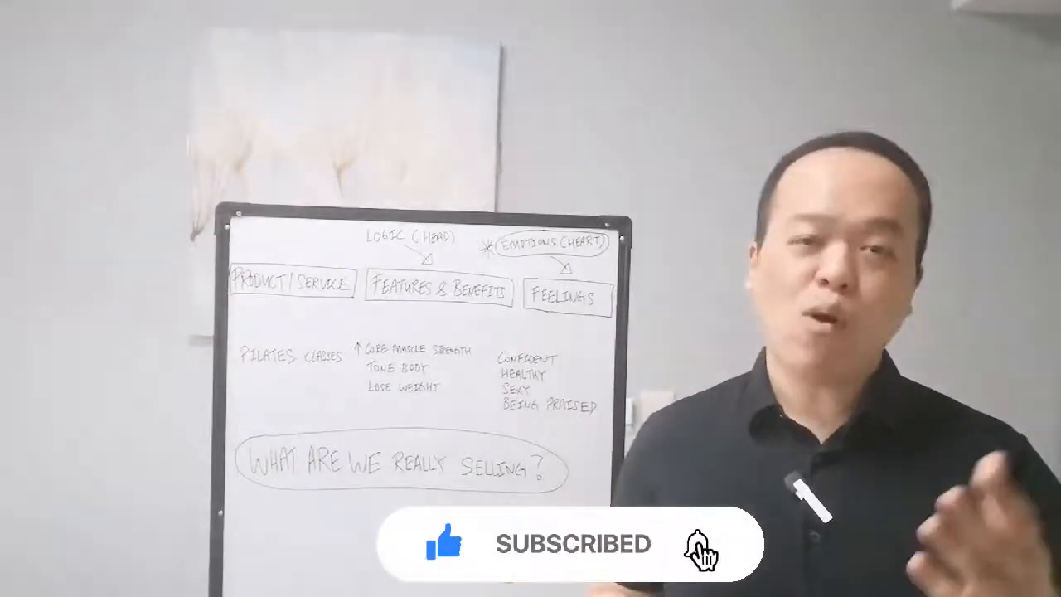